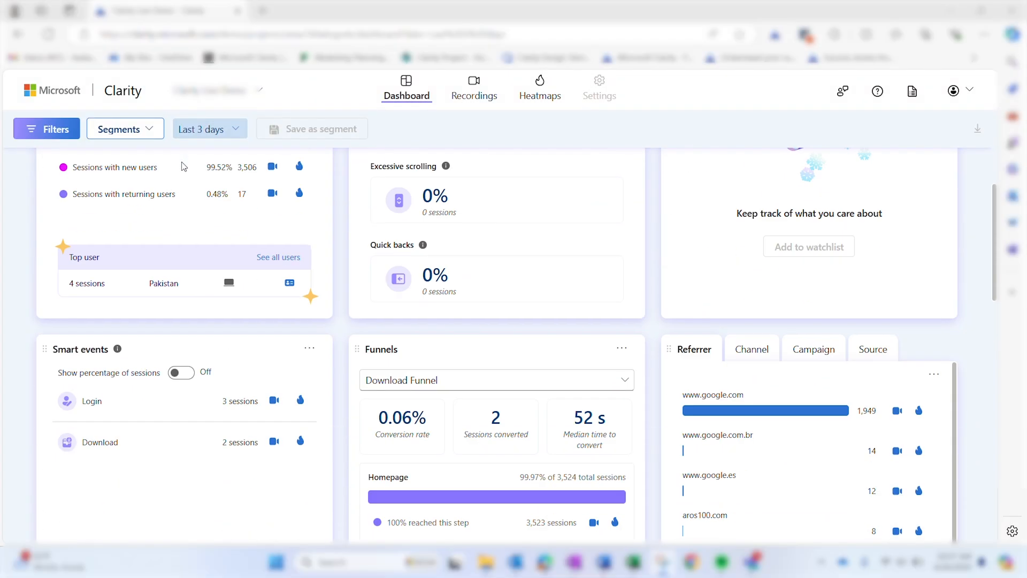
Select Download Funnel from the funnels list as the funnel to edit.
{"action": "scroll", "scroll_direction": "down", "scroll_amount": 3}
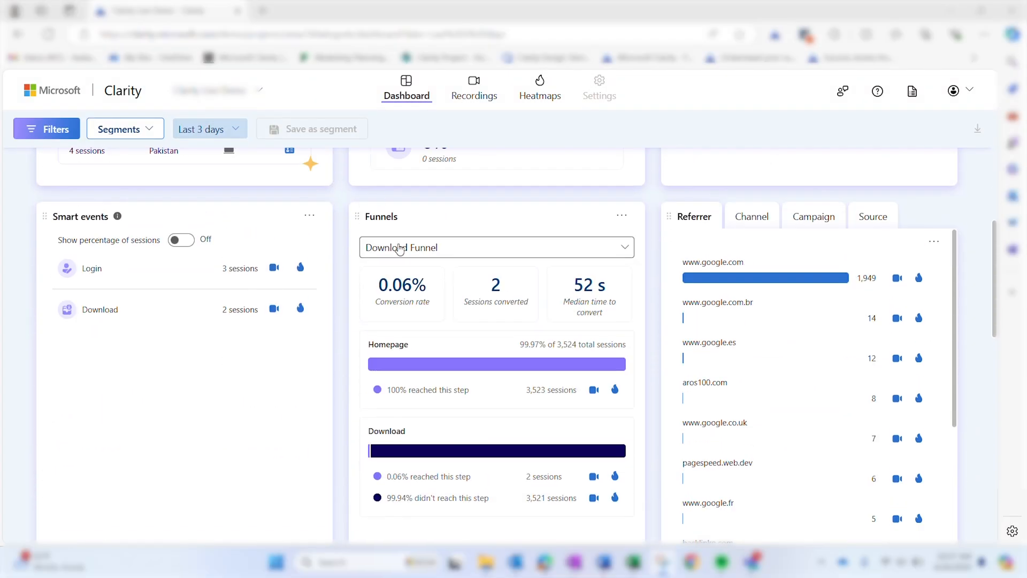
{"action": "mouse_move", "coordinate": [469, 289]}
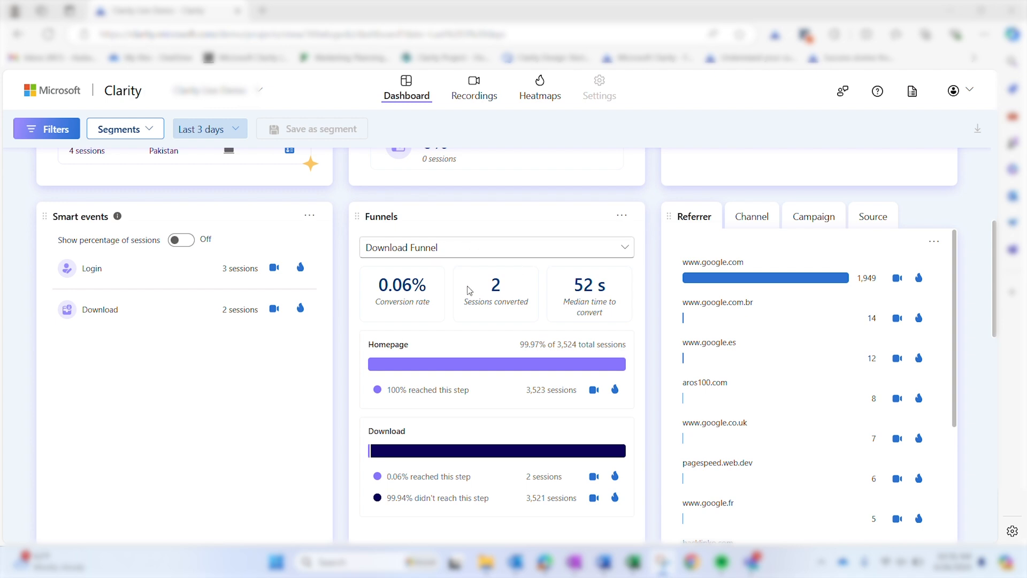
{"action": "mouse_move", "coordinate": [430, 300]}
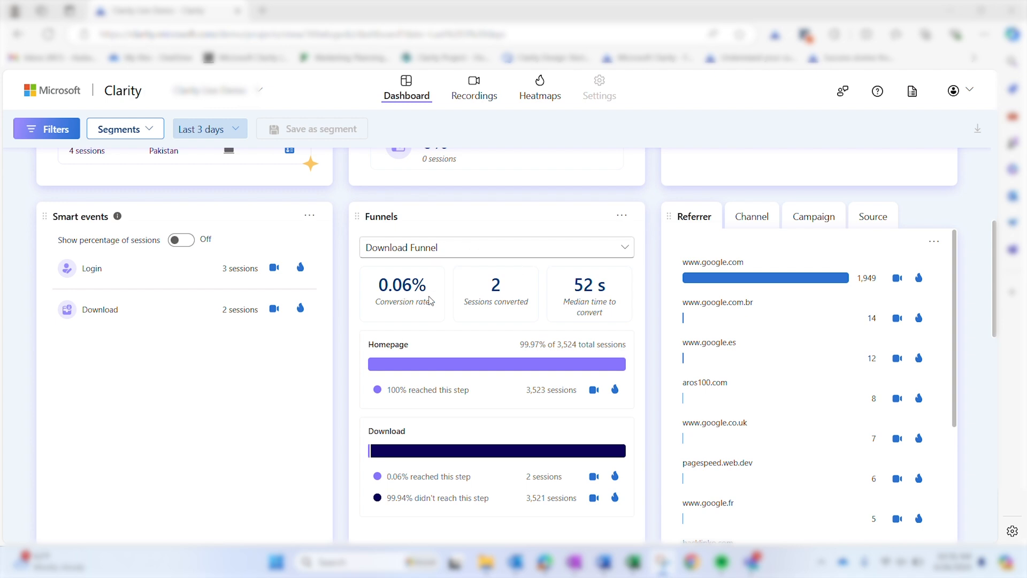
{"action": "mouse_move", "coordinate": [579, 303]}
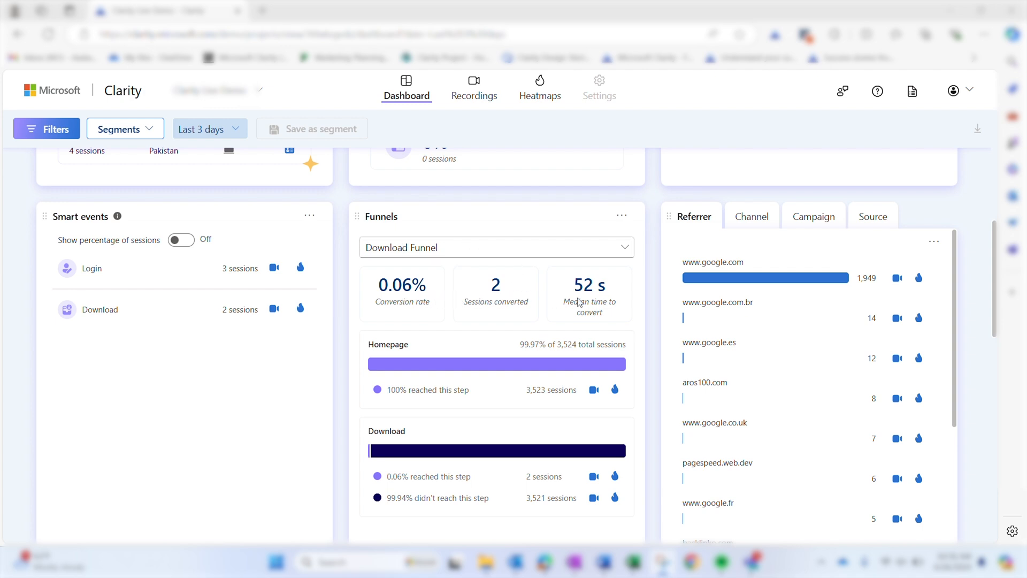
{"action": "mouse_move", "coordinate": [595, 304]}
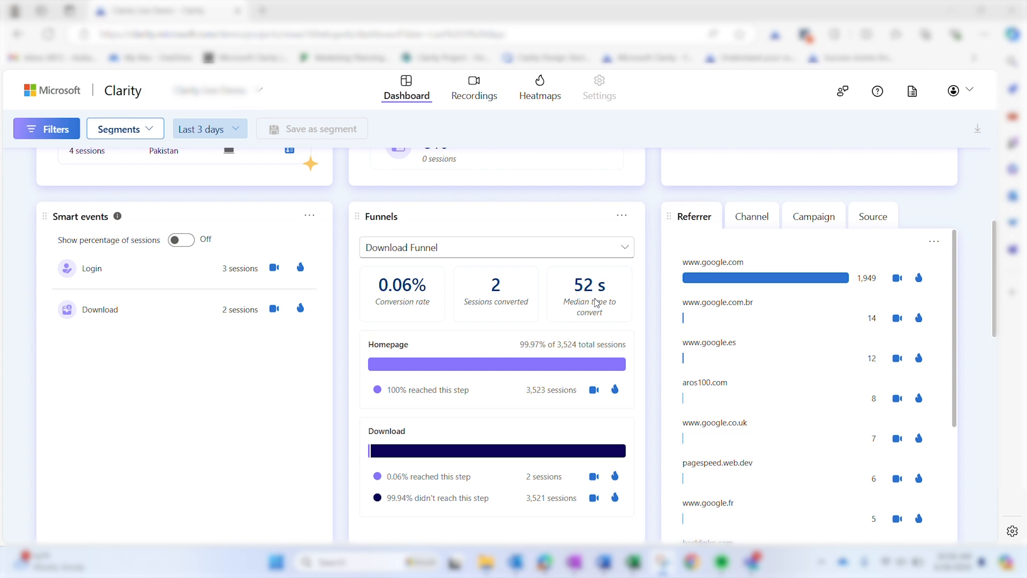
{"action": "scroll", "scroll_direction": "down", "scroll_amount": 3}
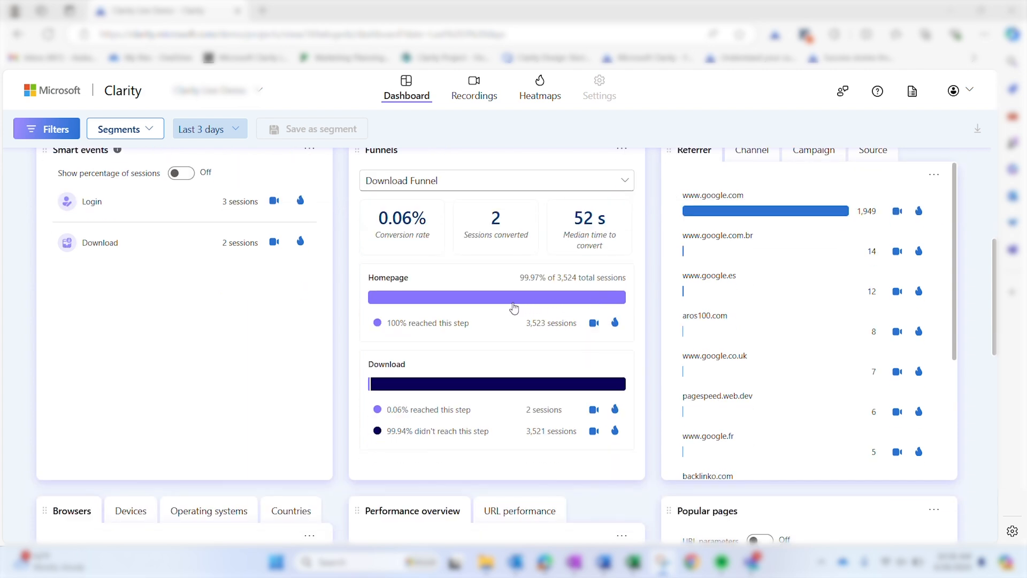
{"action": "mouse_move", "coordinate": [443, 388]}
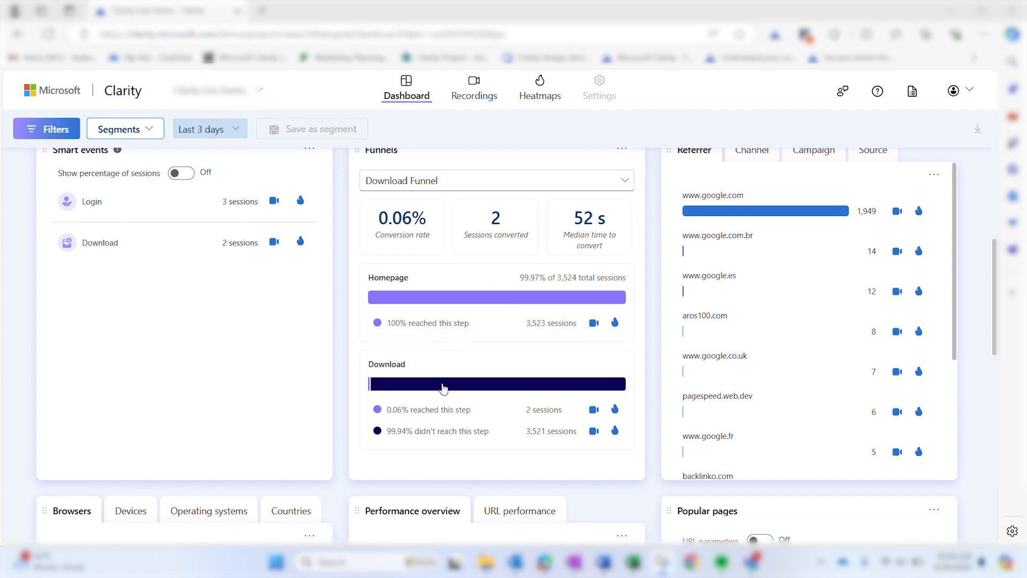
{"action": "mouse_move", "coordinate": [379, 323]}
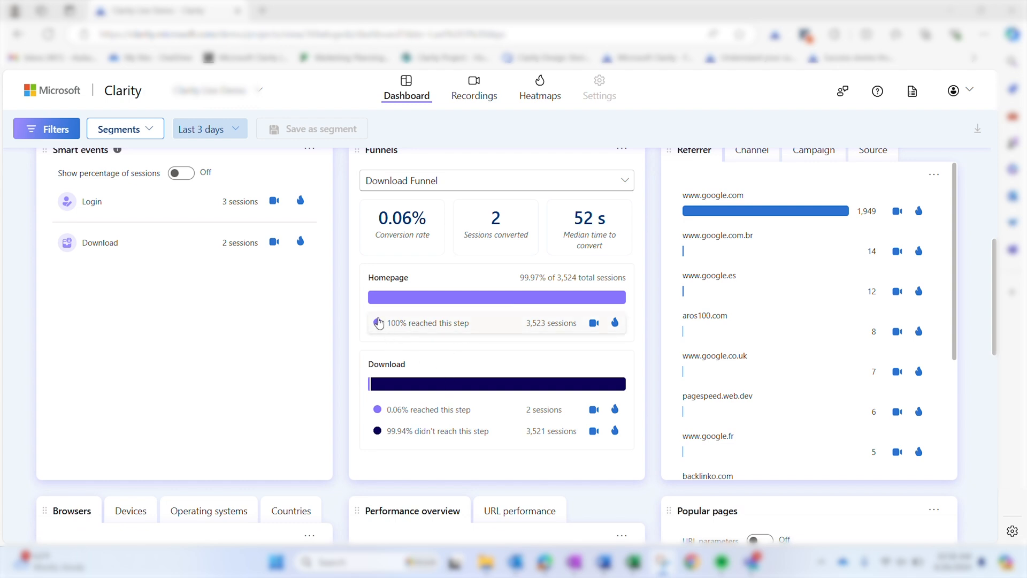
{"action": "mouse_move", "coordinate": [411, 365]}
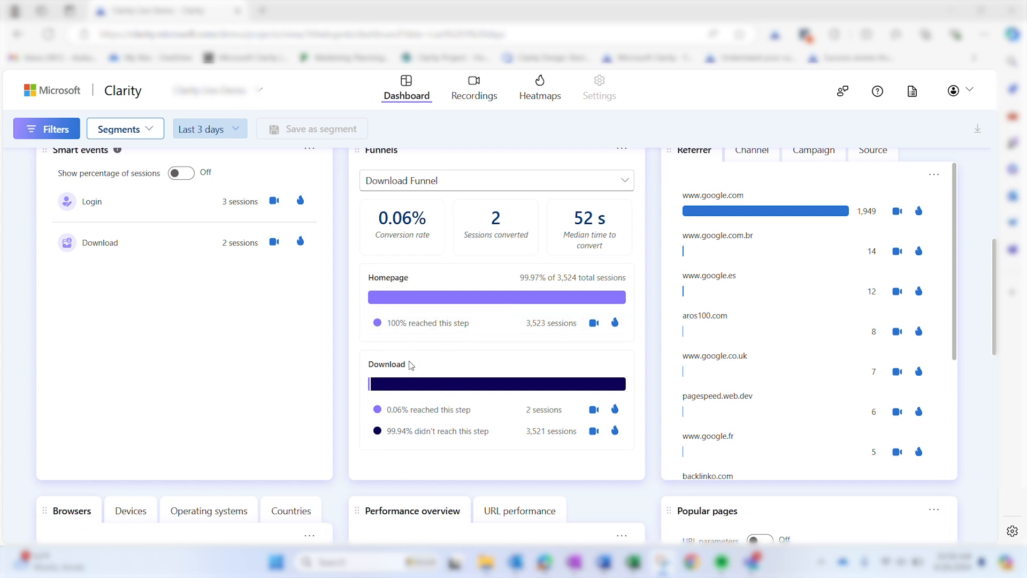
{"action": "mouse_move", "coordinate": [416, 391]}
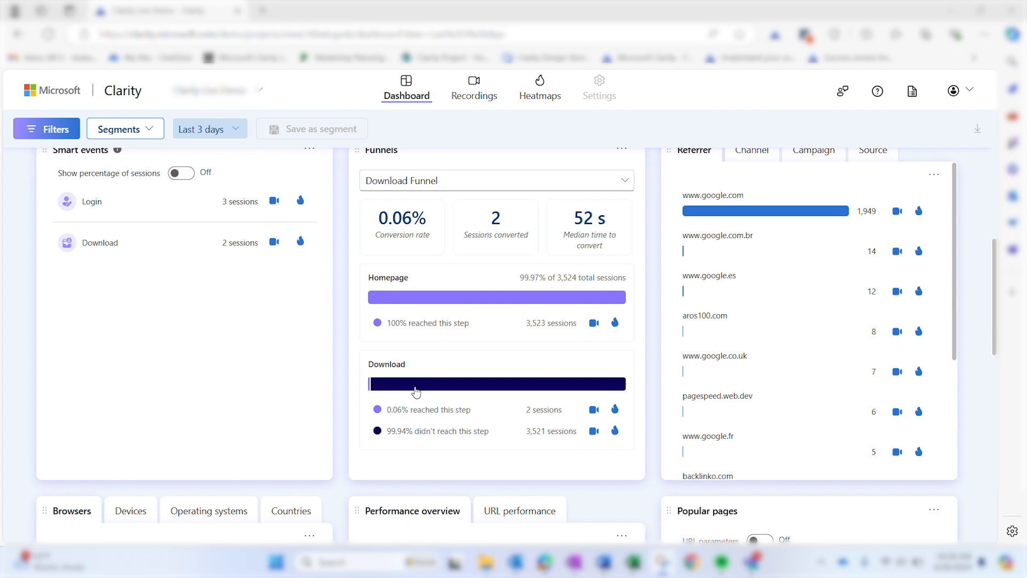
{"action": "mouse_move", "coordinate": [430, 436]}
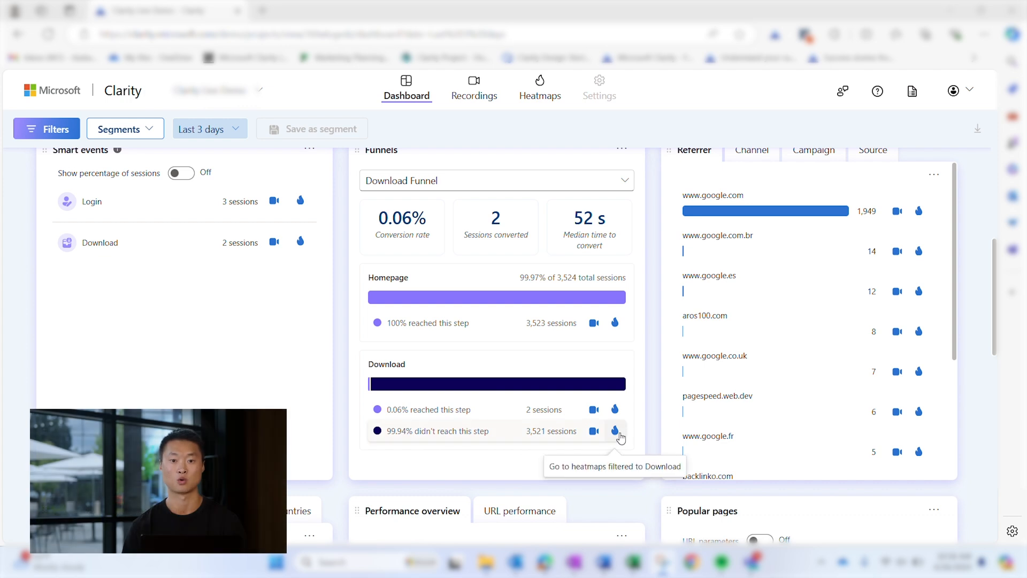
{"action": "mouse_move", "coordinate": [593, 431]}
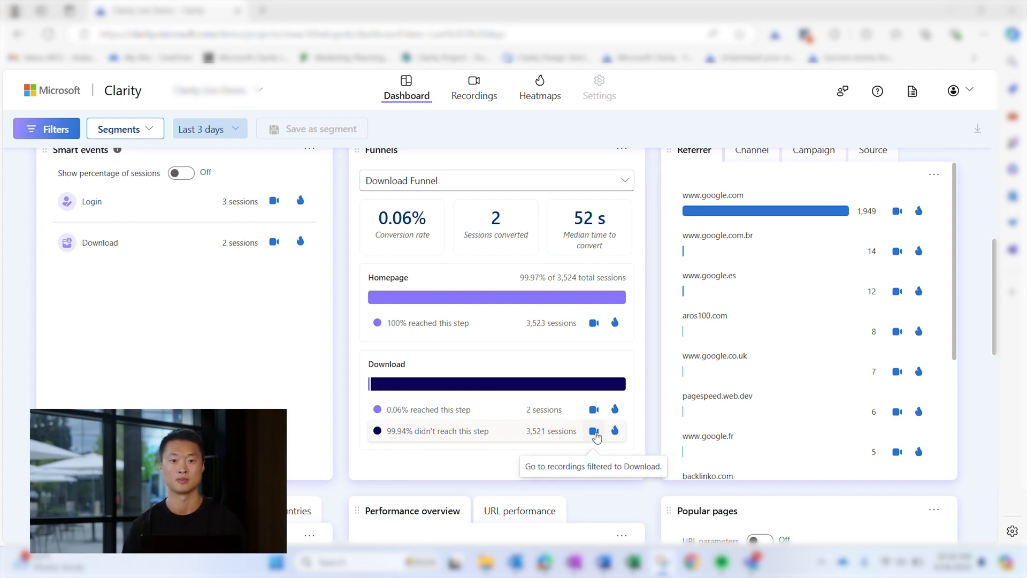
{"action": "mouse_move", "coordinate": [544, 398]}
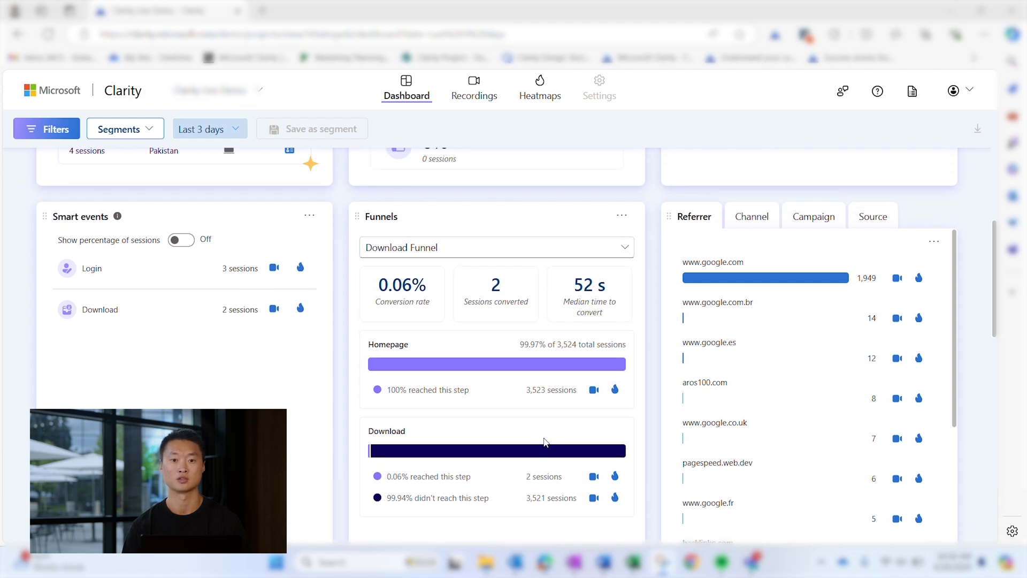
{"action": "mouse_move", "coordinate": [579, 431]}
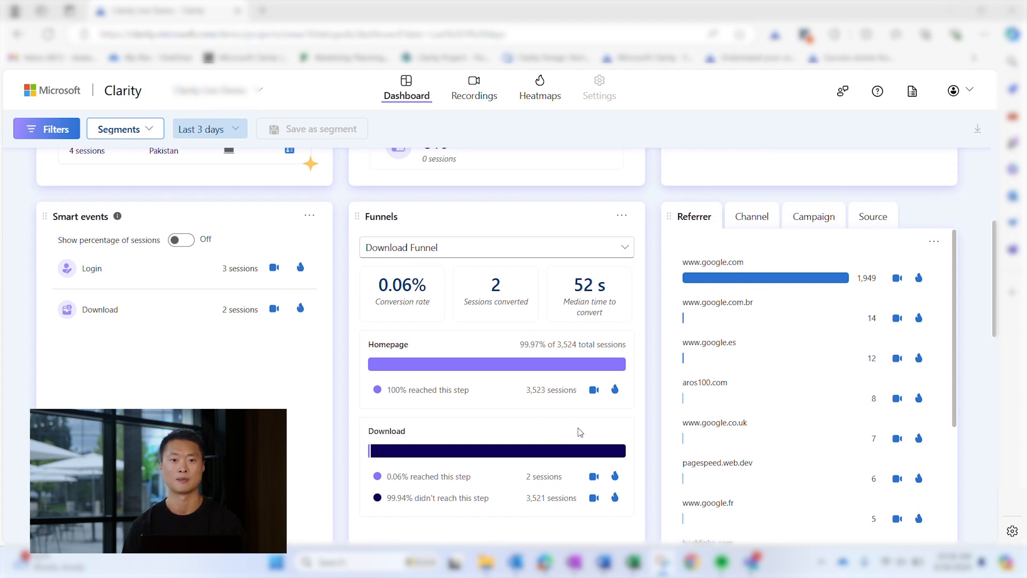
{"action": "left_click", "coordinate": [496, 247]}
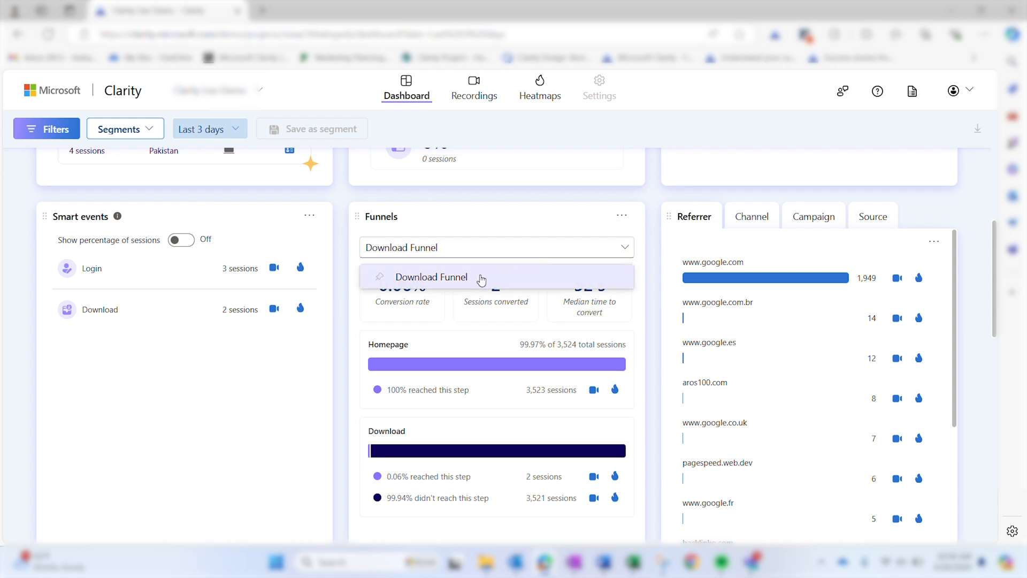
{"action": "left_click", "coordinate": [431, 276]}
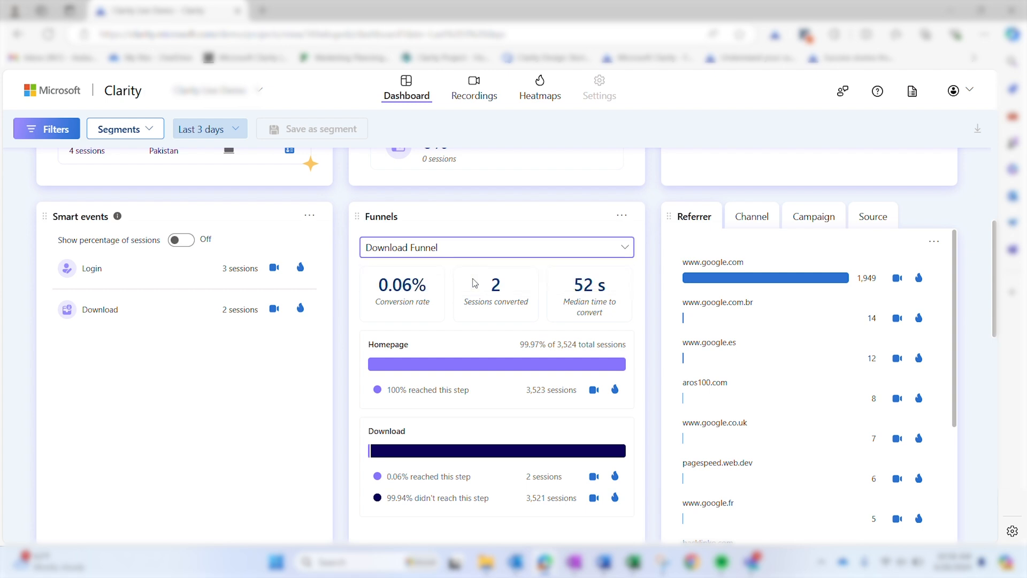
{"action": "scroll", "scroll_direction": "down", "scroll_amount": 3}
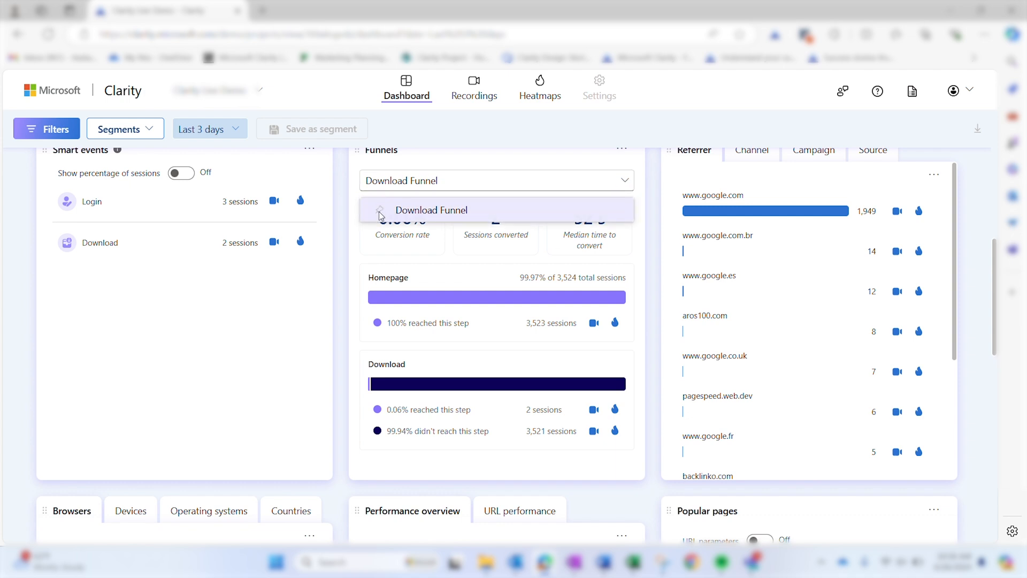
{"action": "left_click", "coordinate": [431, 210]}
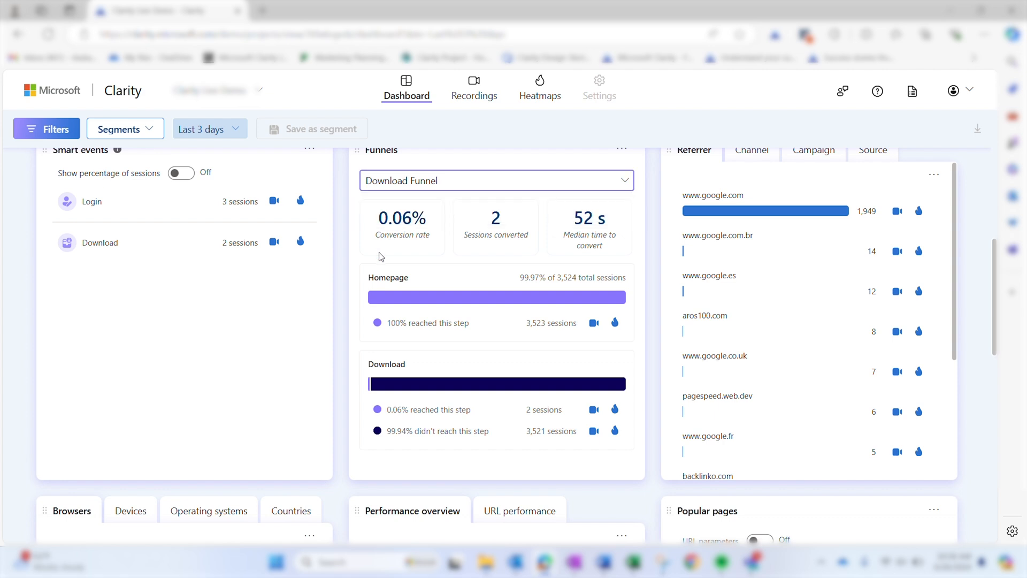
{"action": "scroll", "scroll_direction": "up", "scroll_amount": 3}
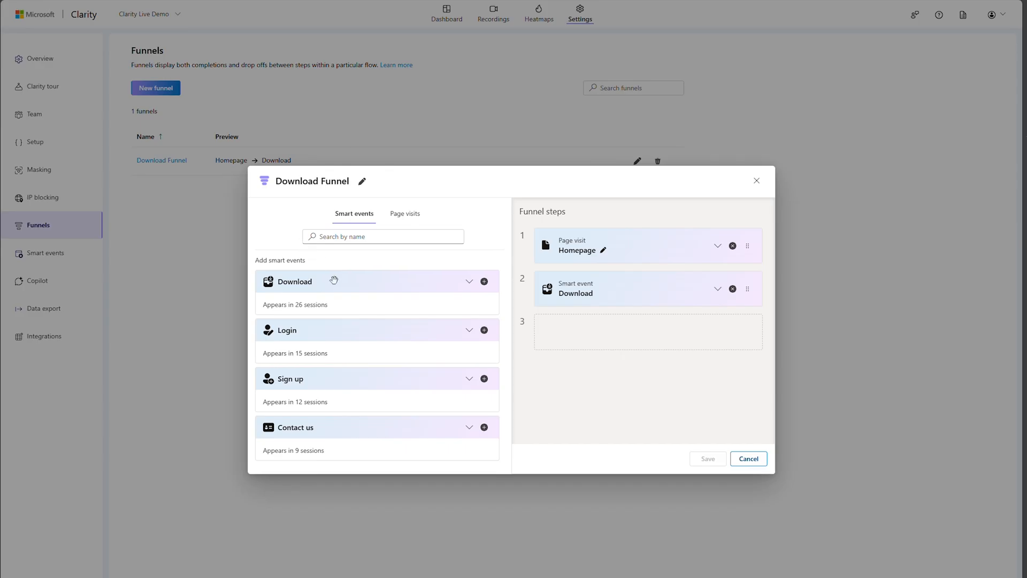
Add the Login smart event as the funnel's third step and save the update.
{"action": "left_click", "coordinate": [404, 213]}
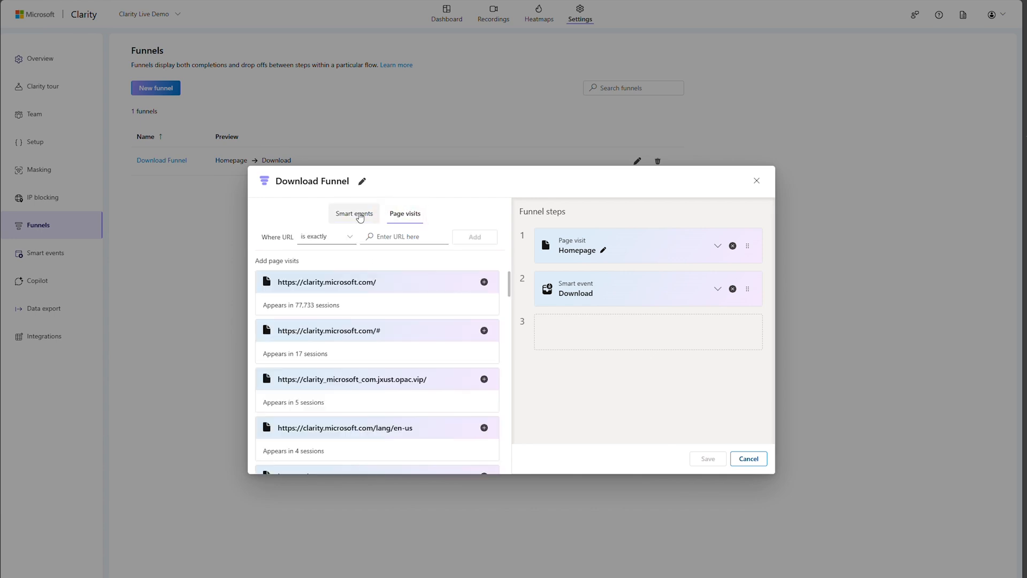
{"action": "left_click", "coordinate": [353, 212]}
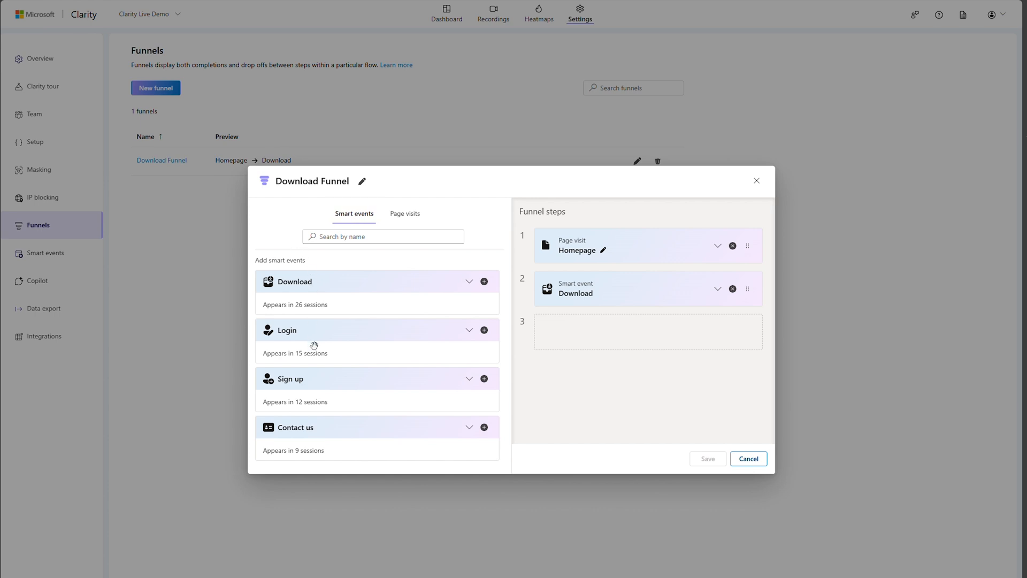
{"action": "left_click", "coordinate": [484, 330]}
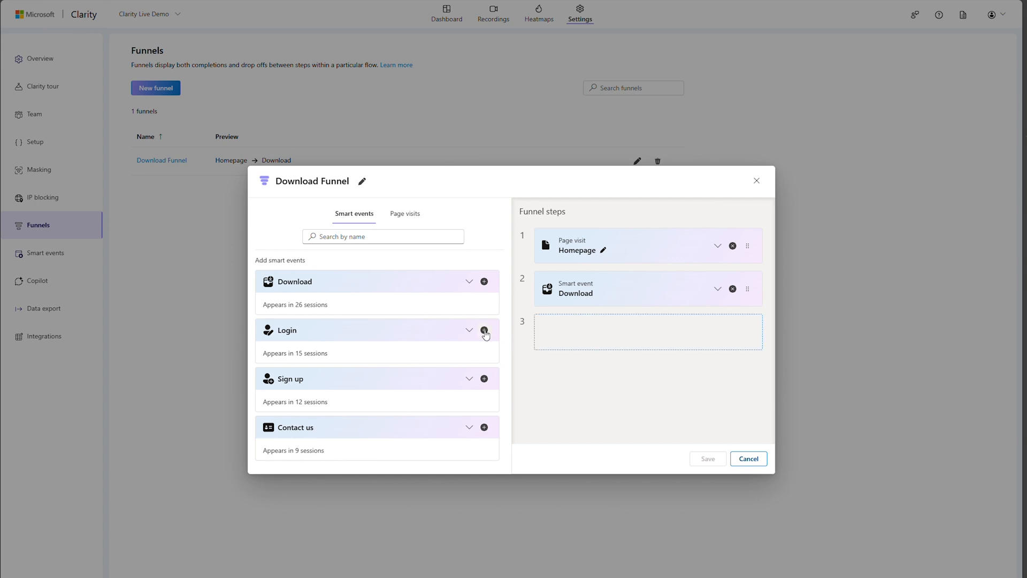
{"action": "left_click", "coordinate": [483, 330]}
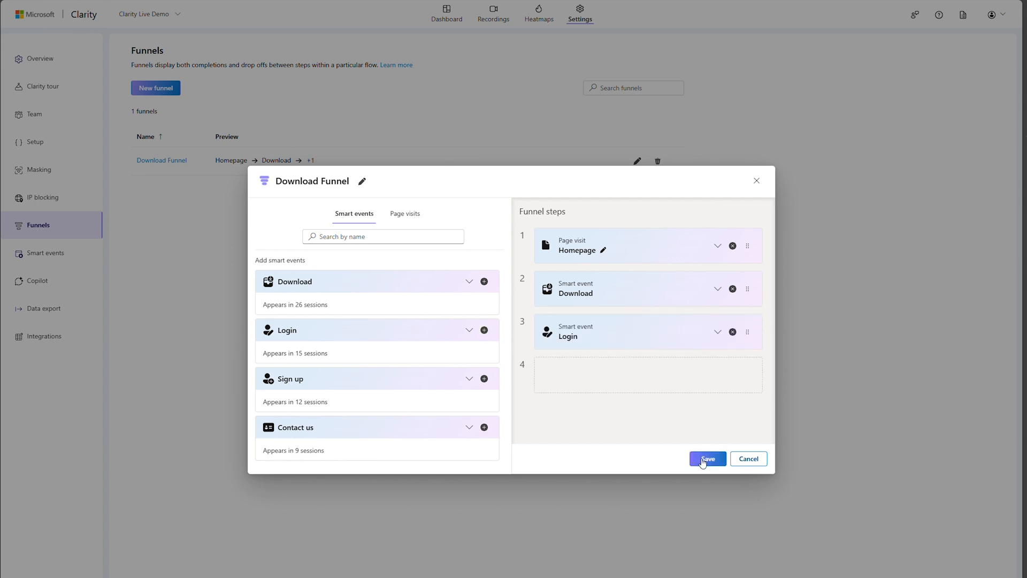
{"action": "left_click", "coordinate": [708, 457]}
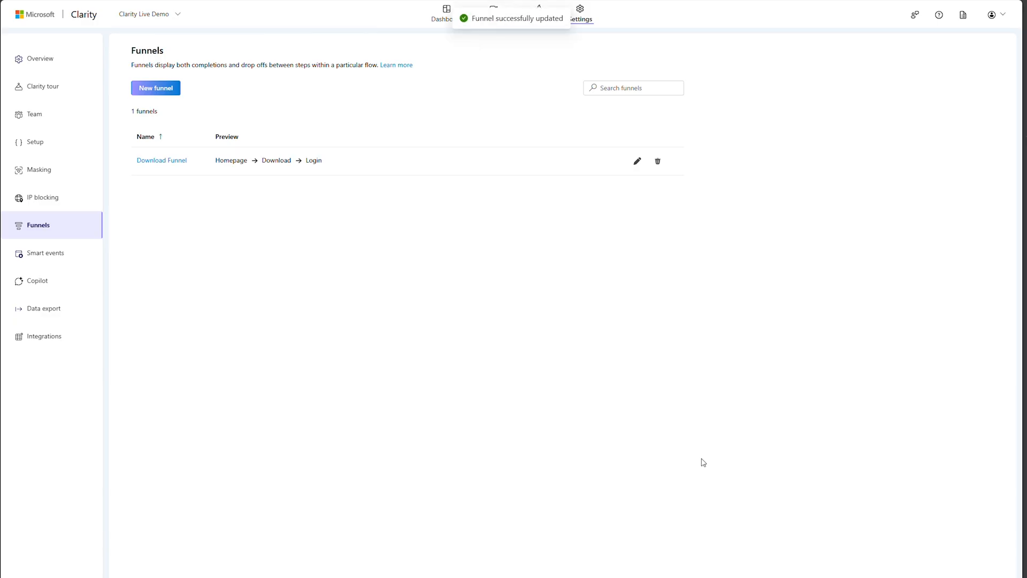
Create a new funnel named 'Test funnel' and save it.
{"action": "left_click", "coordinate": [157, 87]}
{"action": "type", "text": "Test funne"}
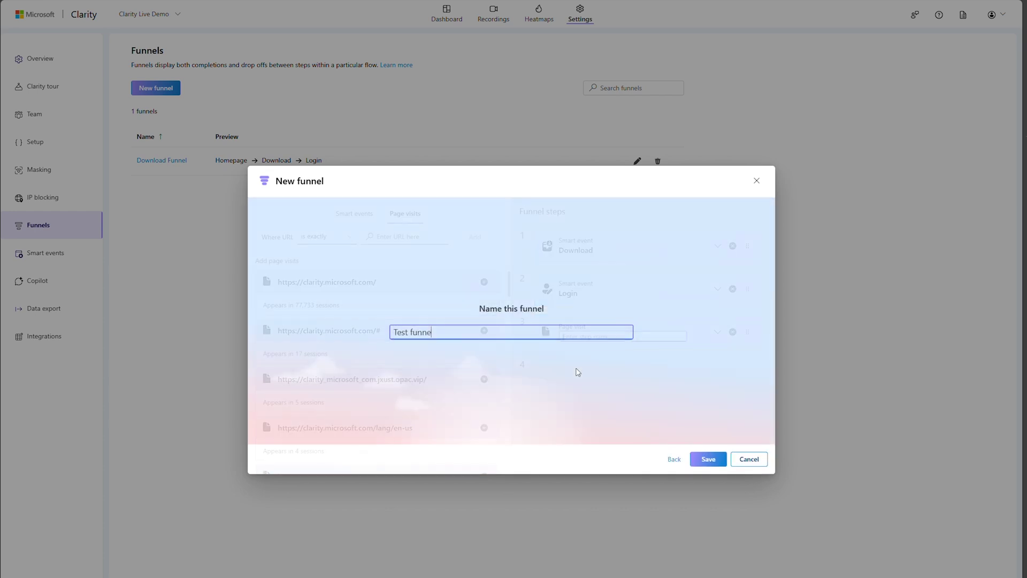
{"action": "left_click", "coordinate": [708, 459]}
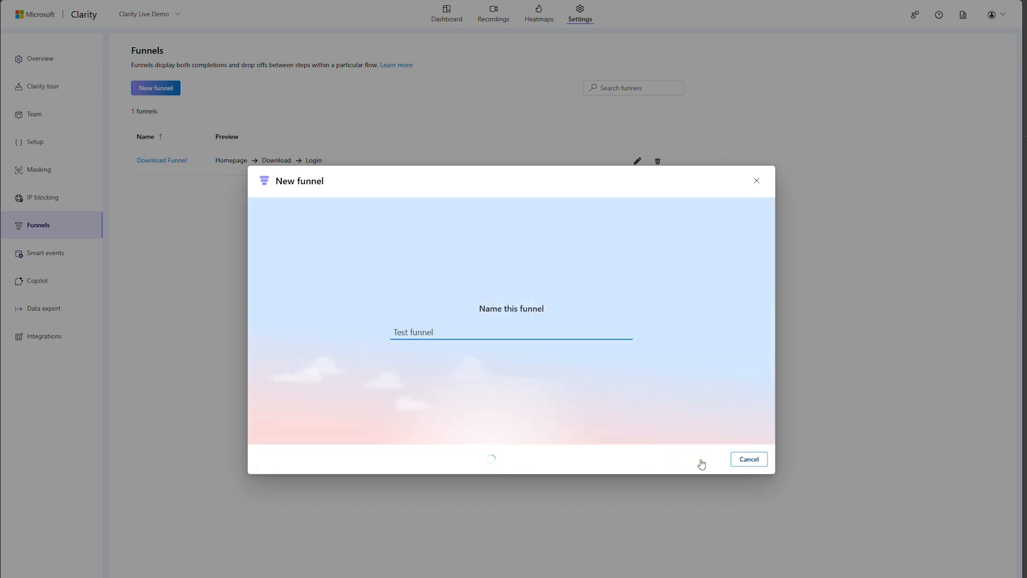